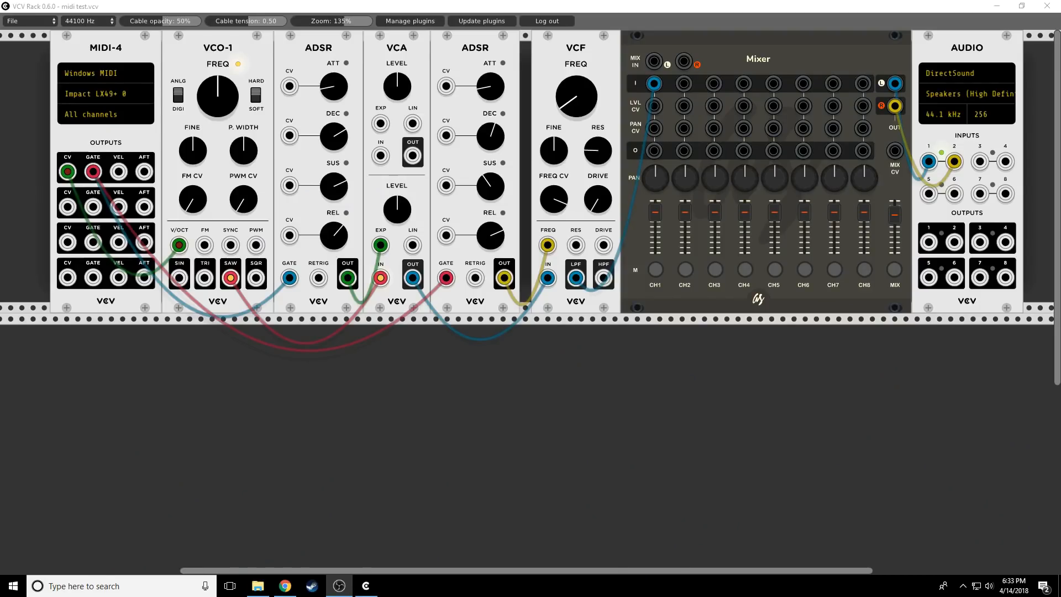
mouse_move(200, 47)
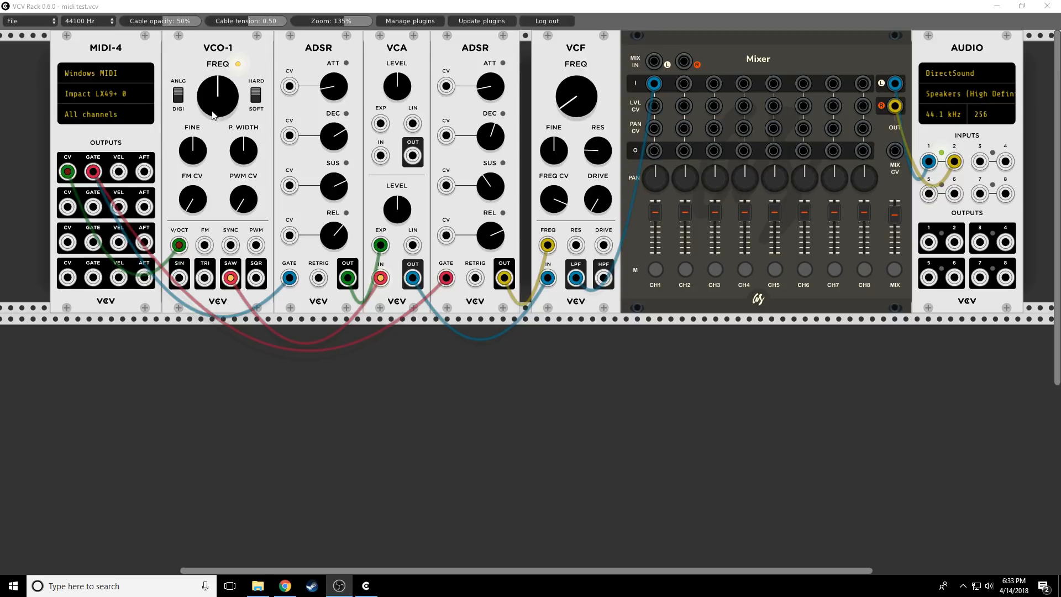
mouse_move(357, 107)
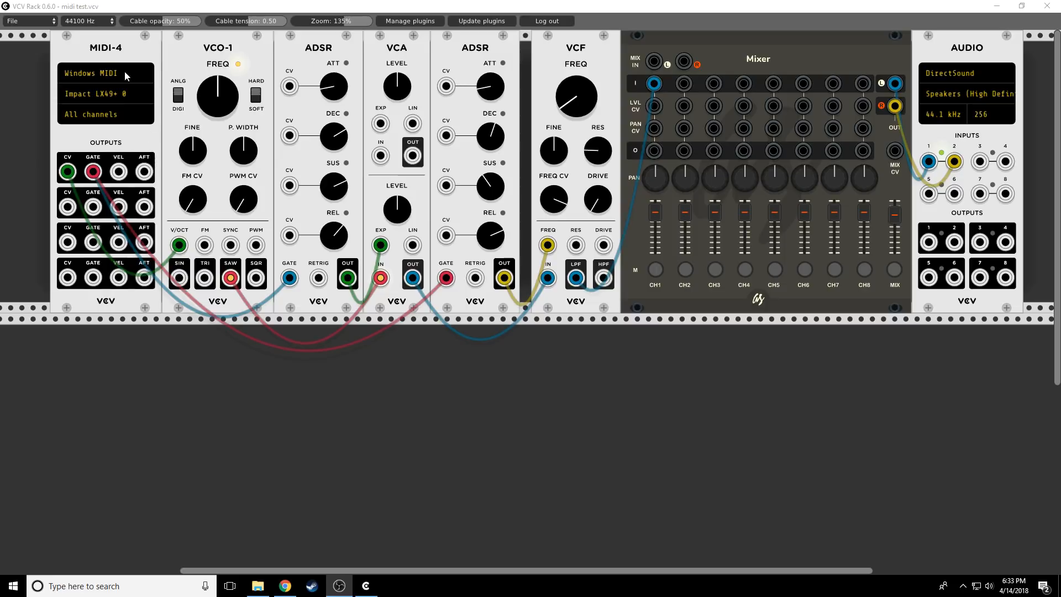
mouse_move(303, 375)
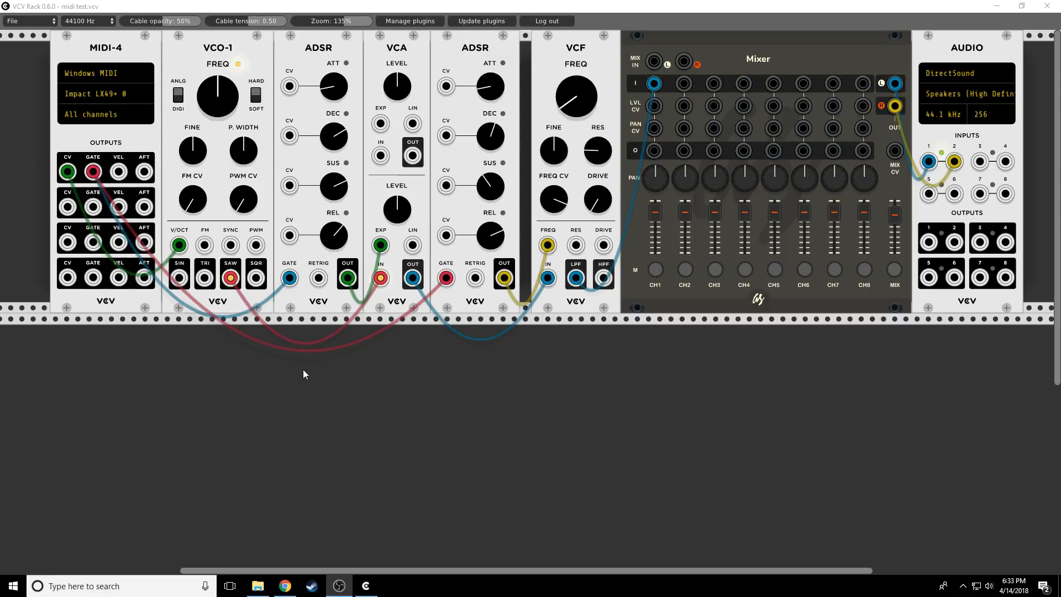
mouse_move(566, 406)
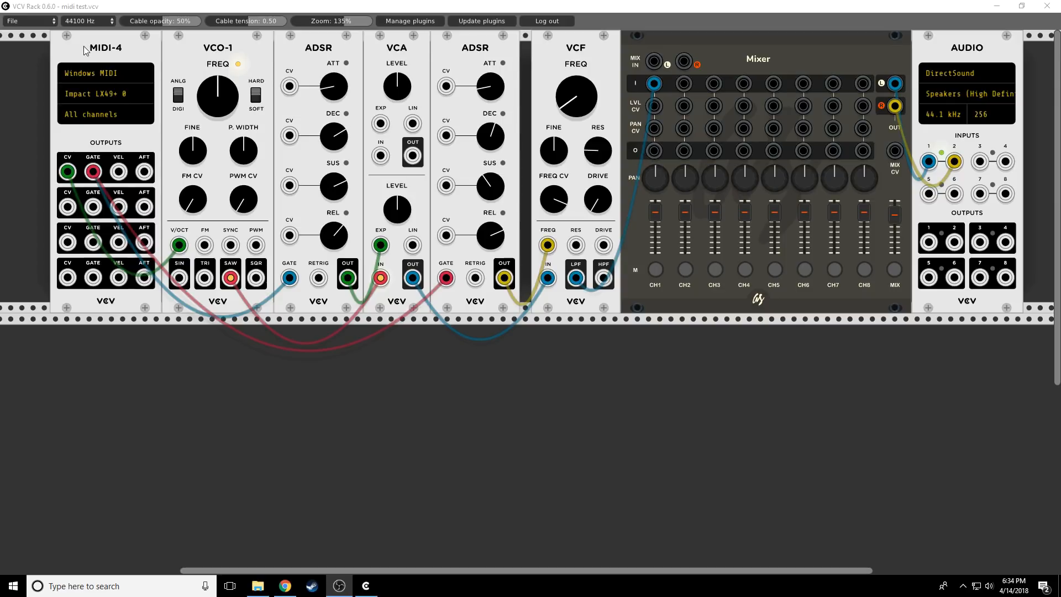
- Keep Impact LX49+ 0 as the MIDI-4 device and restrict its input to Channel 1
right_click(77, 54)
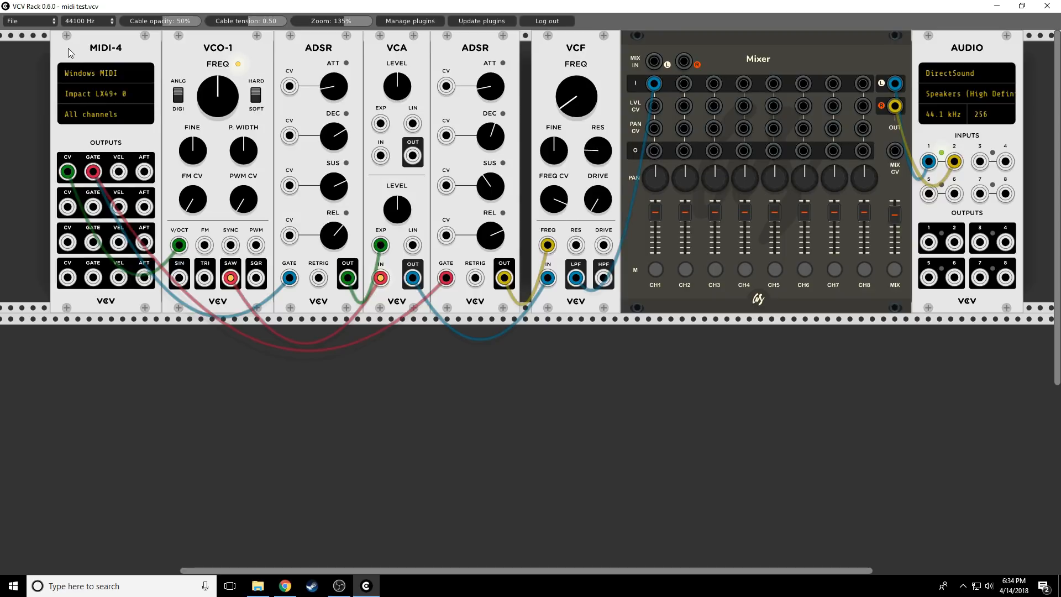
left_click(106, 93)
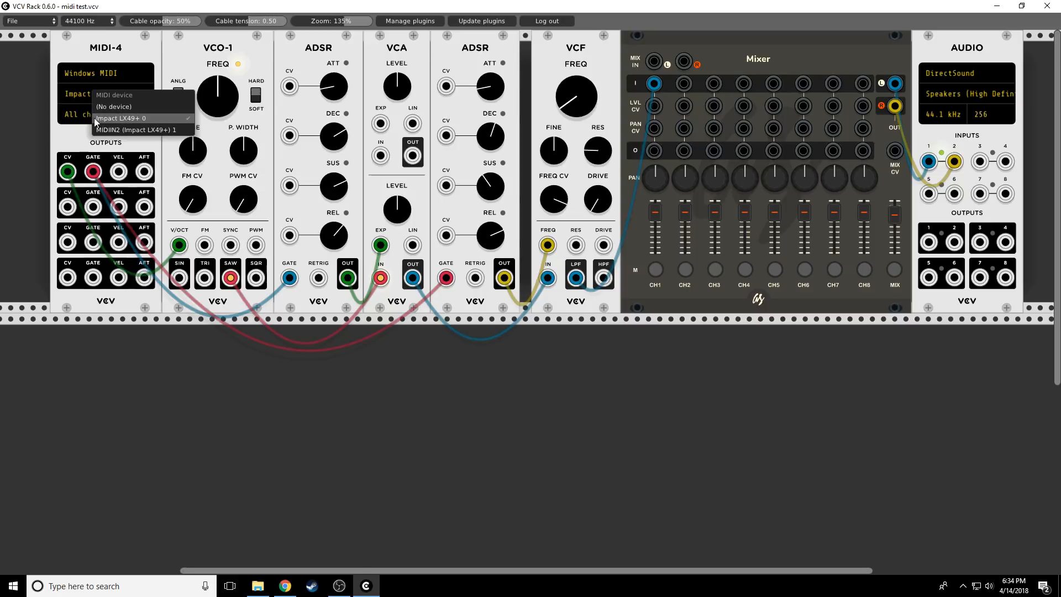
left_click(96, 114)
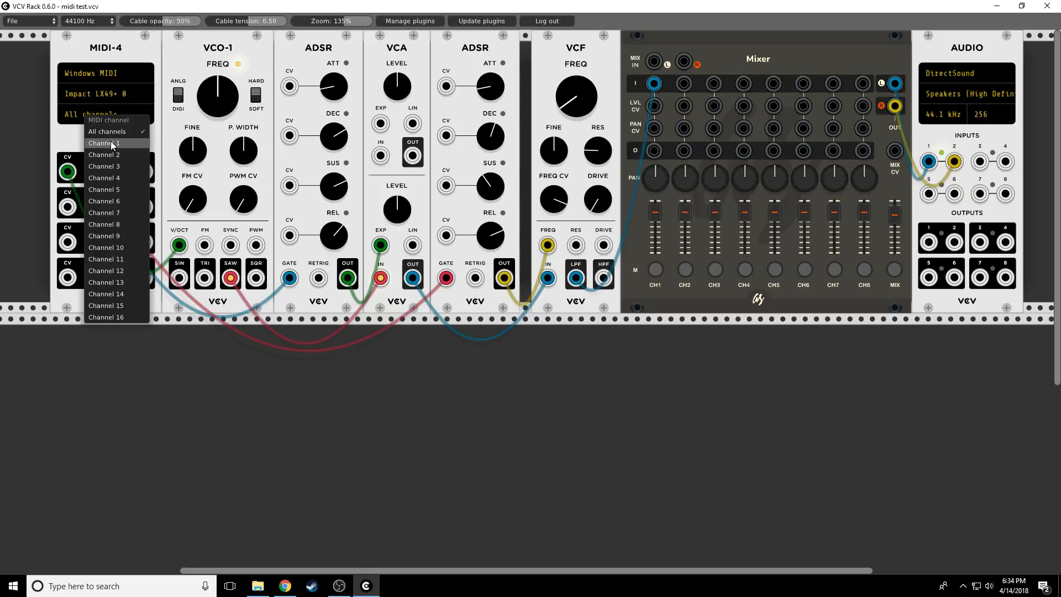
left_click(102, 143)
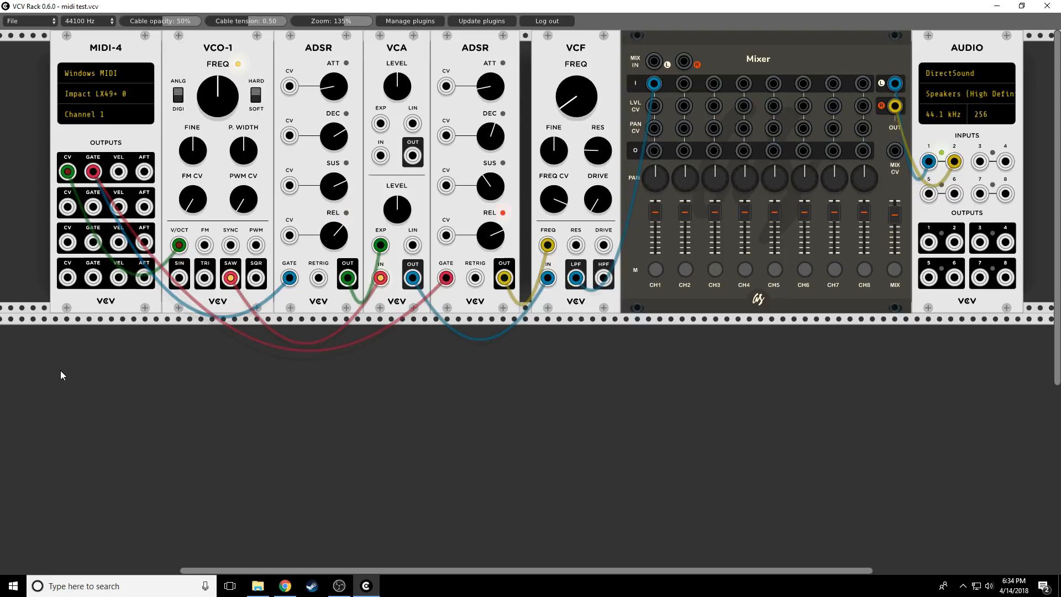
mouse_move(125, 123)
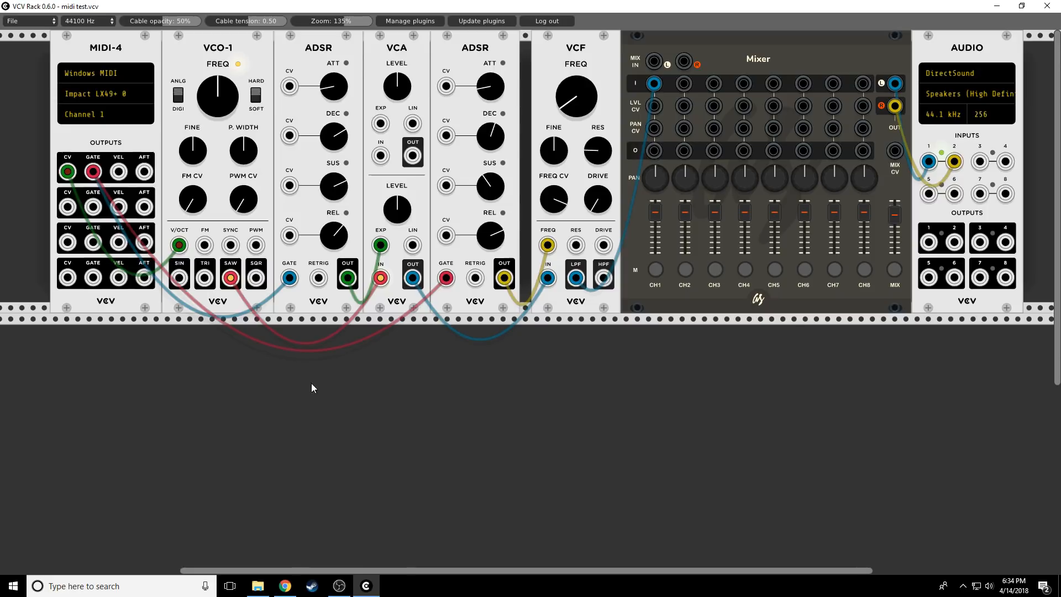
mouse_move(440, 454)
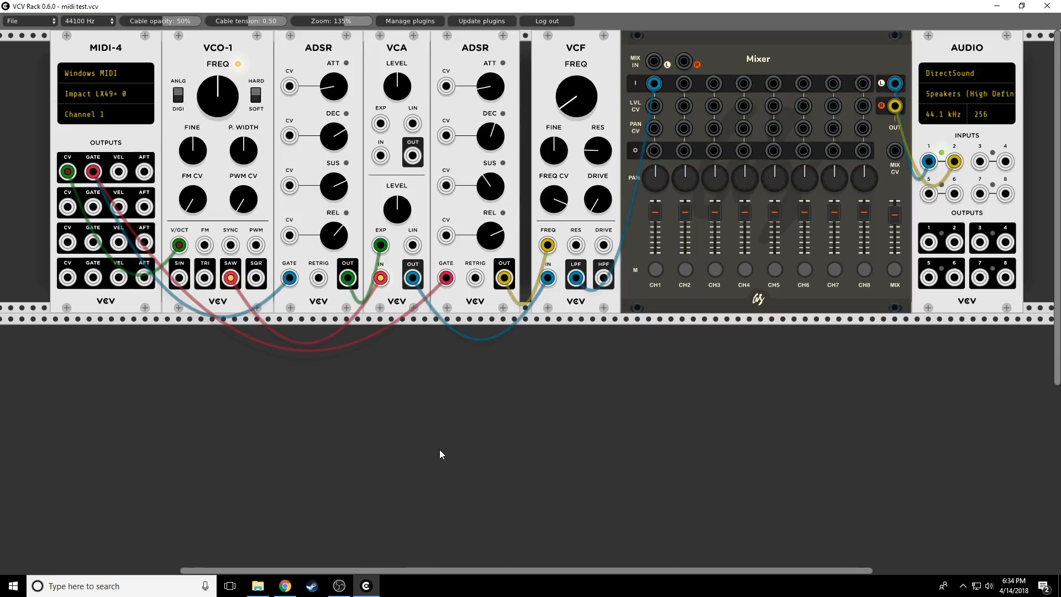
mouse_move(215, 233)
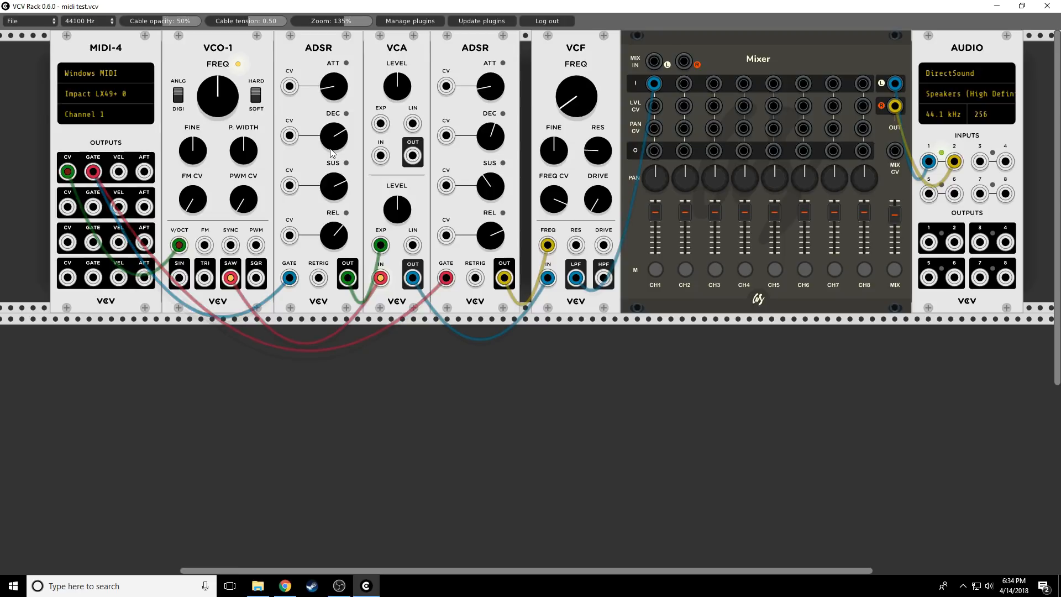
mouse_move(358, 128)
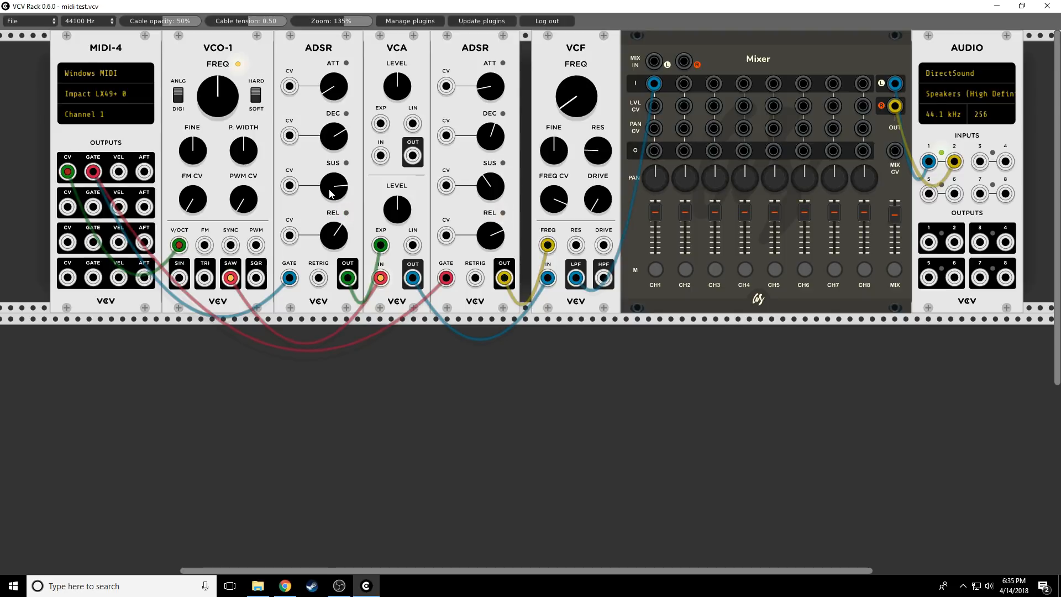
mouse_move(76, 210)
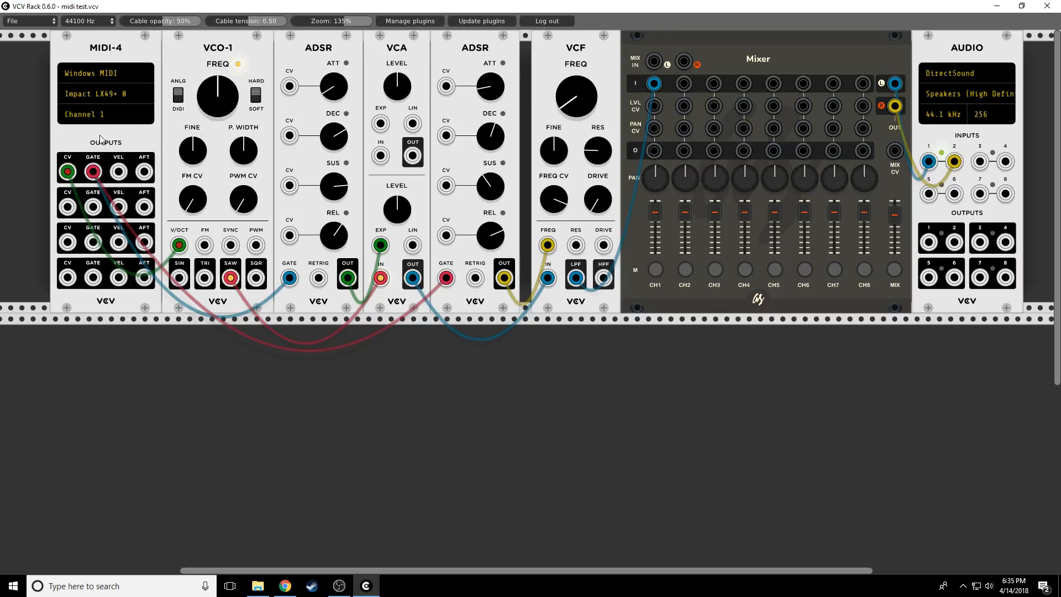
mouse_move(206, 58)
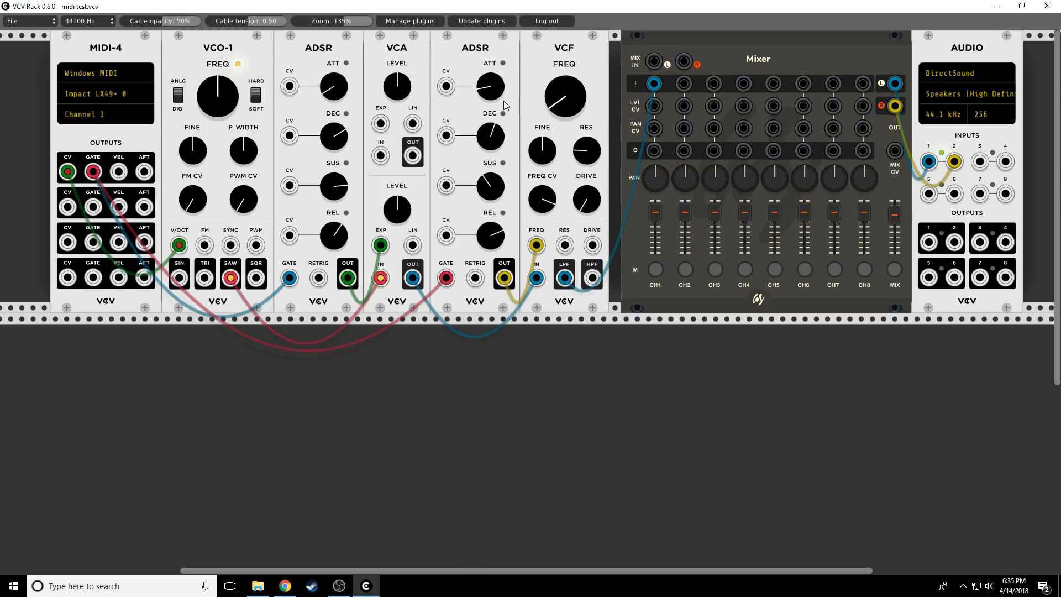
mouse_move(472, 92)
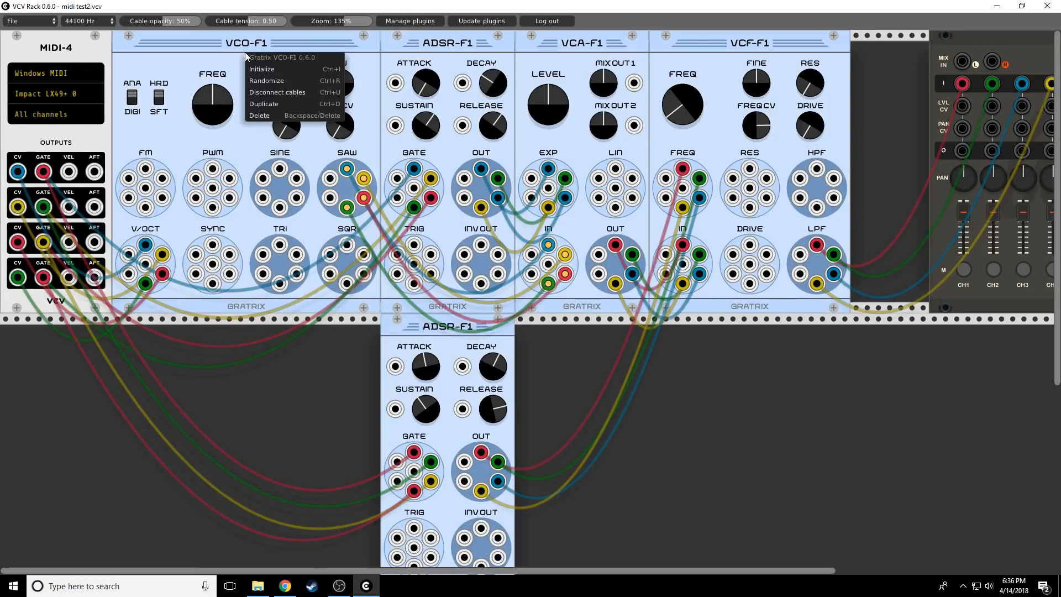
mouse_move(242, 58)
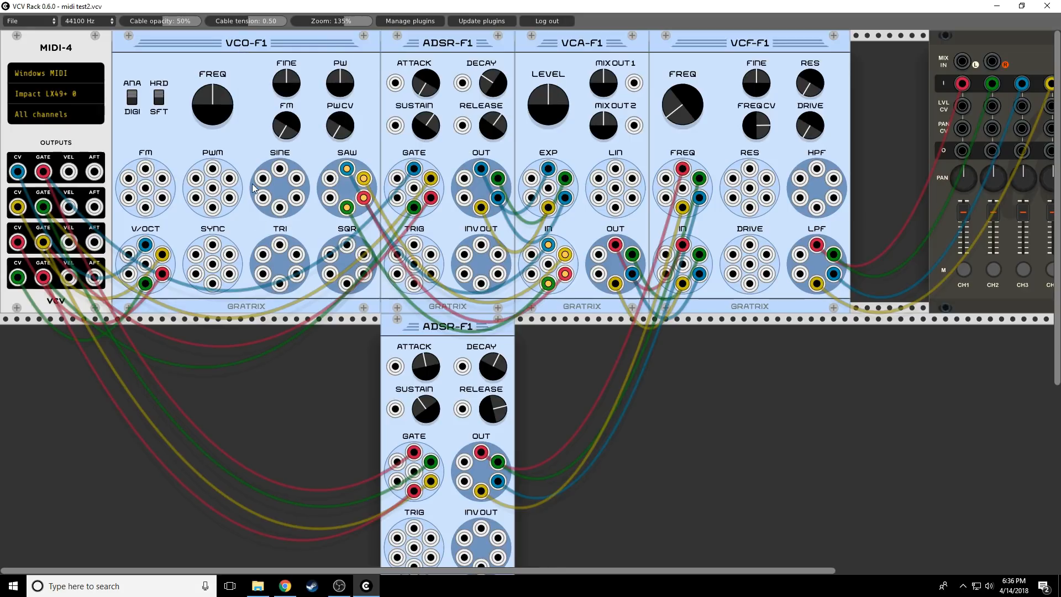
mouse_move(203, 195)
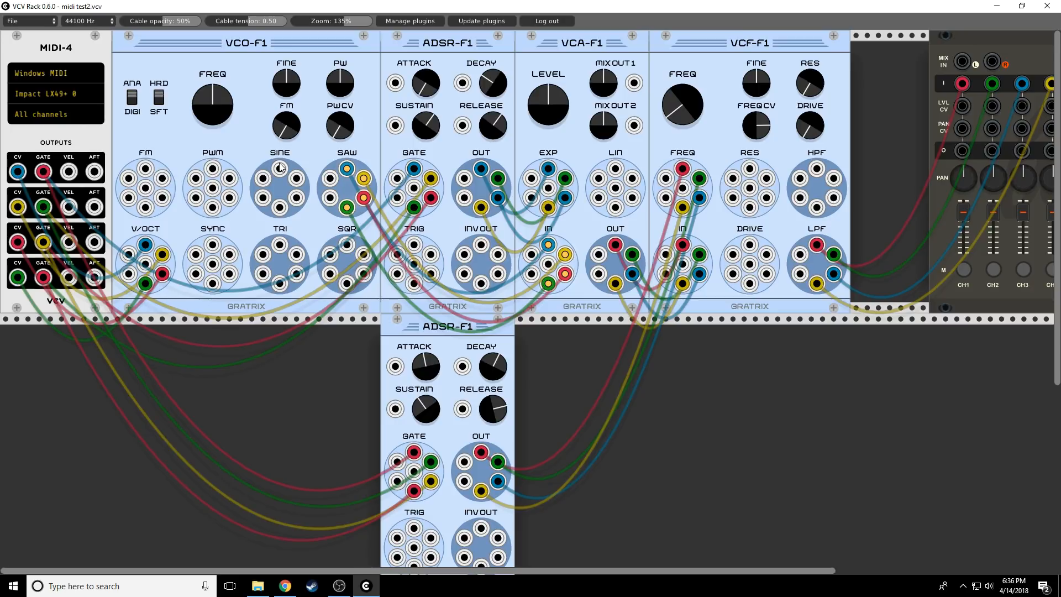
mouse_move(287, 387)
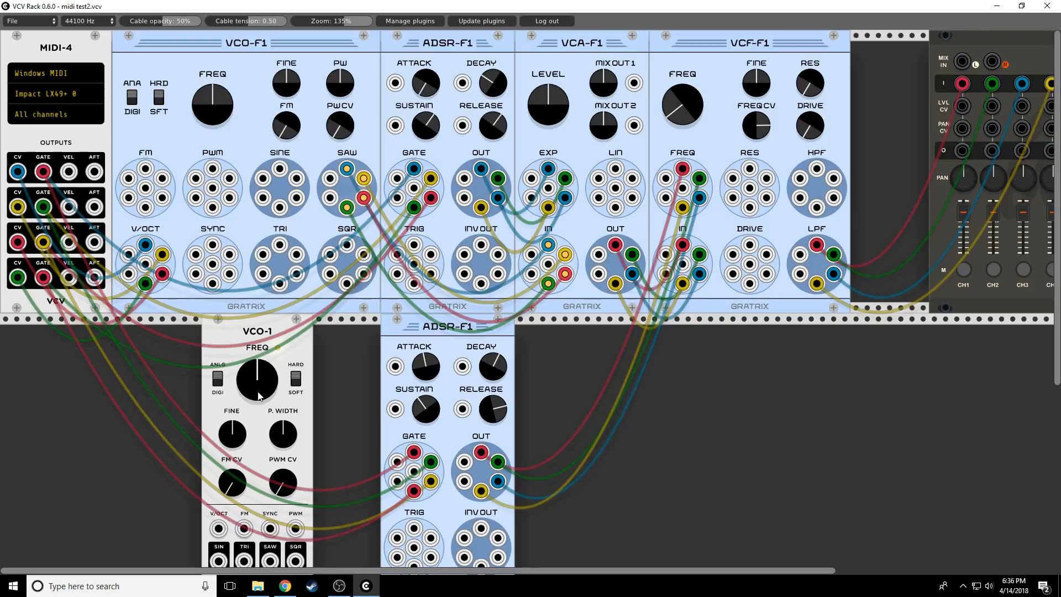
mouse_move(360, 141)
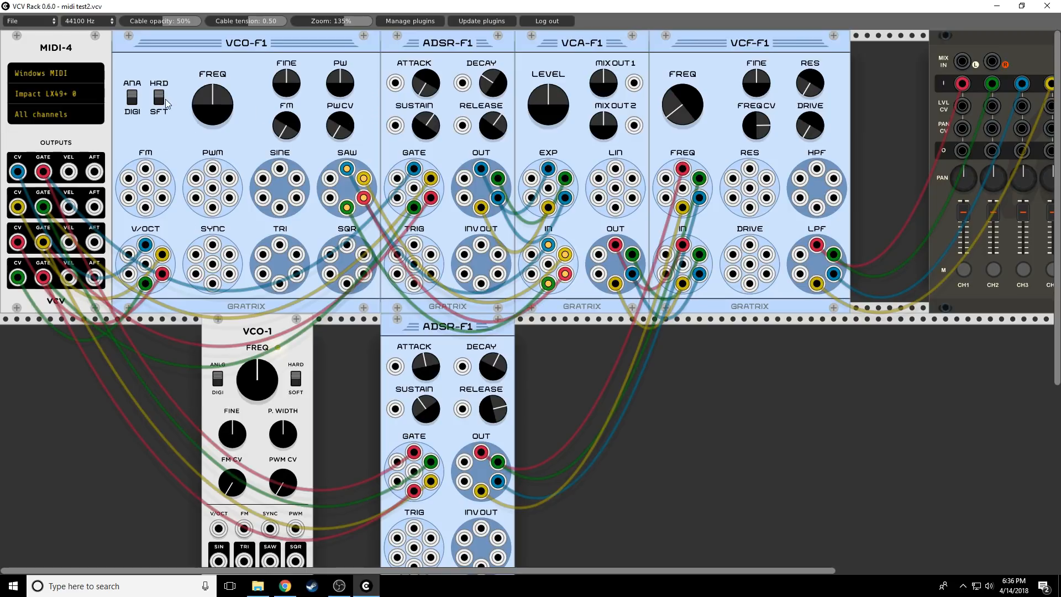
mouse_move(263, 412)
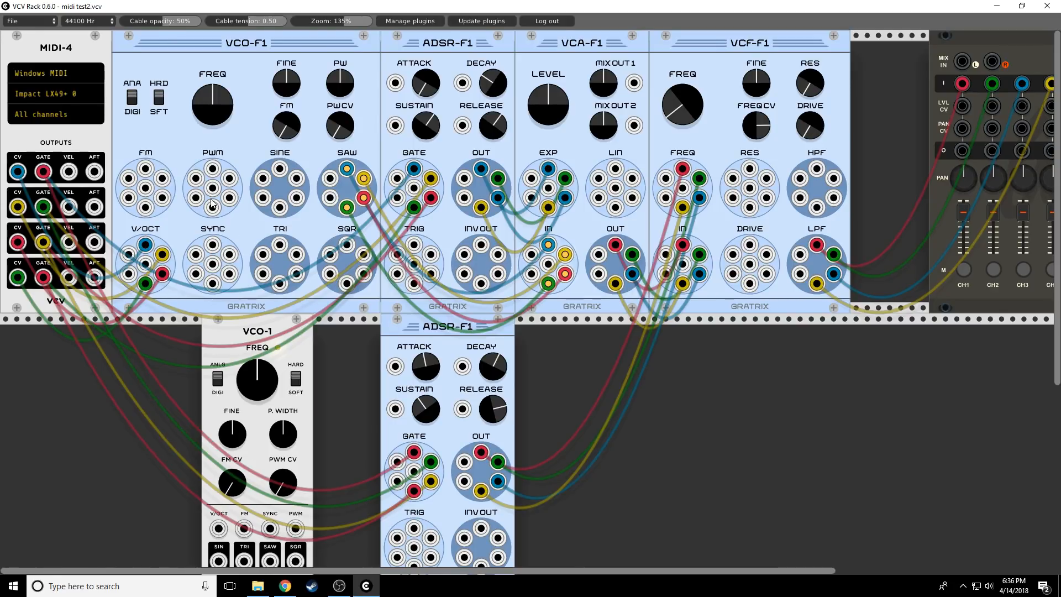
mouse_move(300, 251)
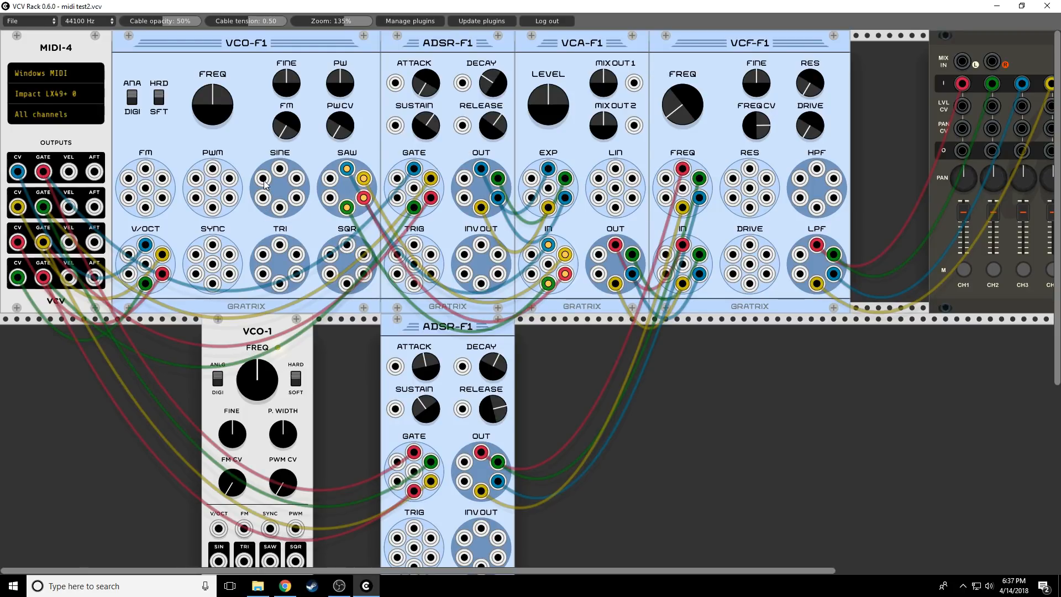
- Drag within the MIDI-4 module area toward its device display
left_click_drag(44, 173, 146, 243)
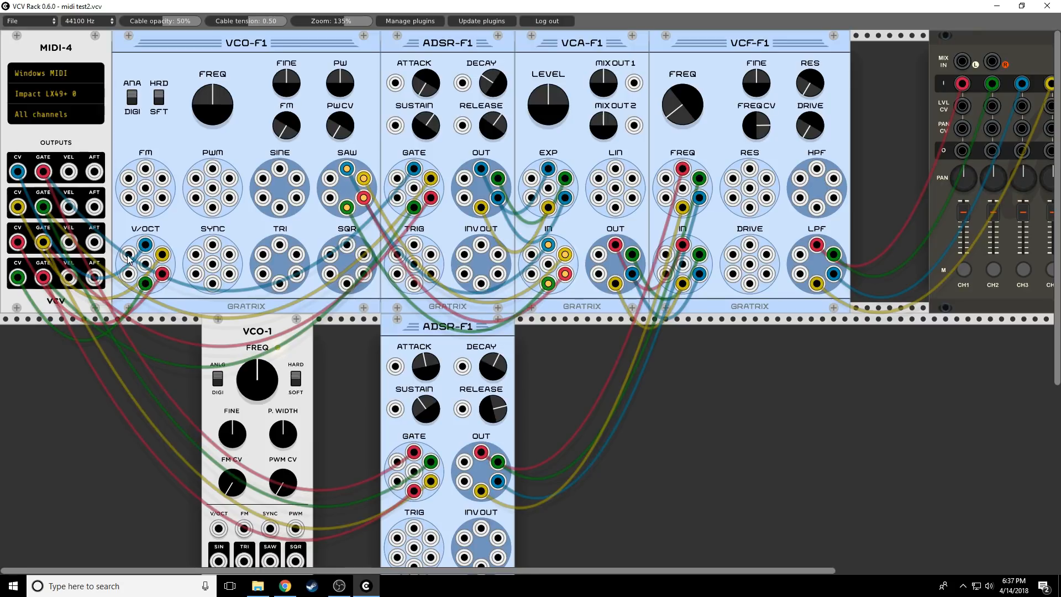
mouse_move(212, 264)
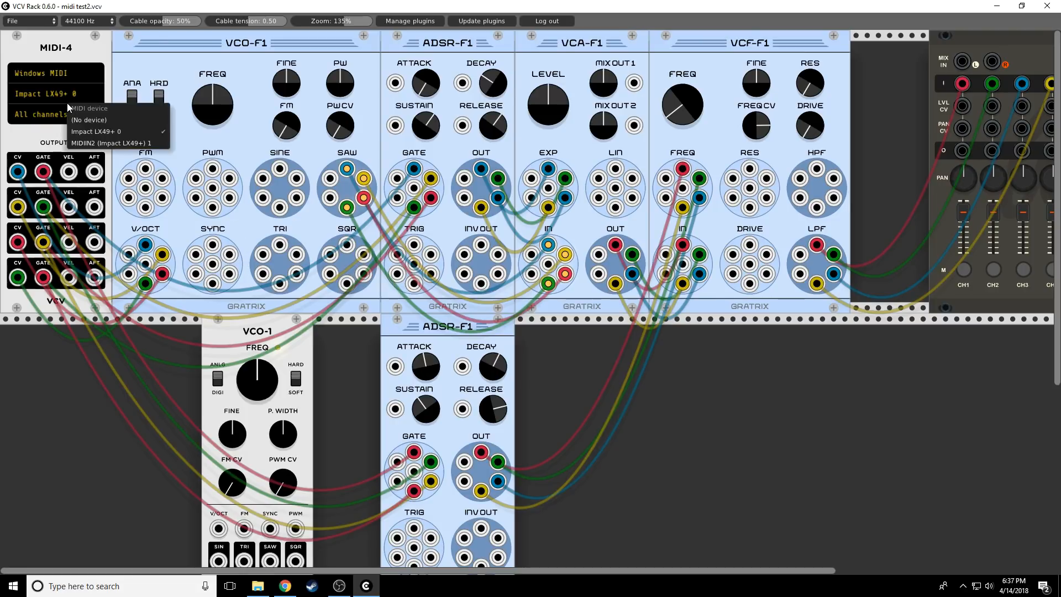
left_click(54, 93)
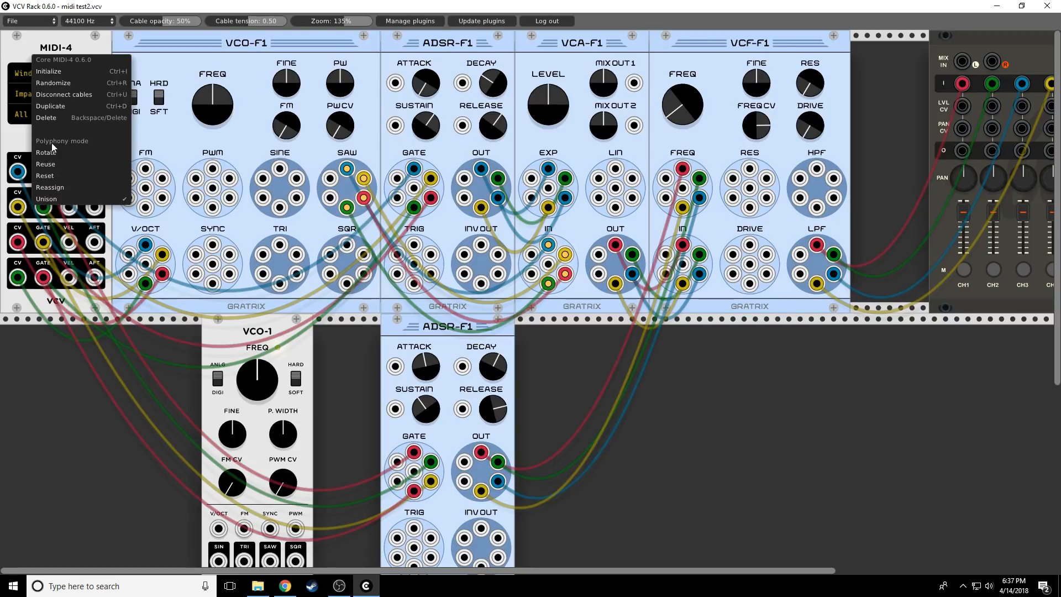
left_click(176, 194)
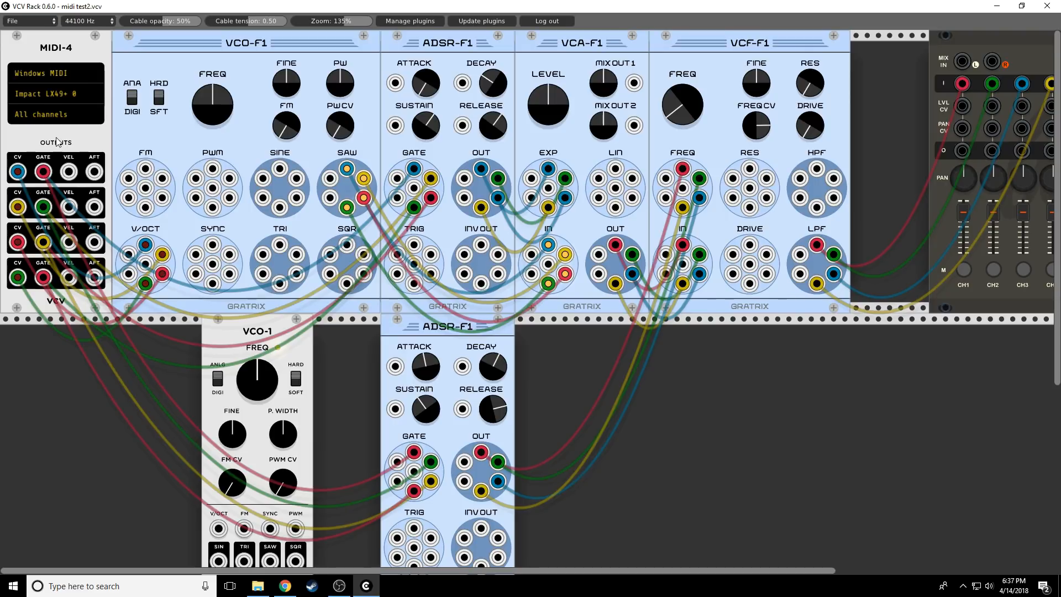
right_click(55, 46)
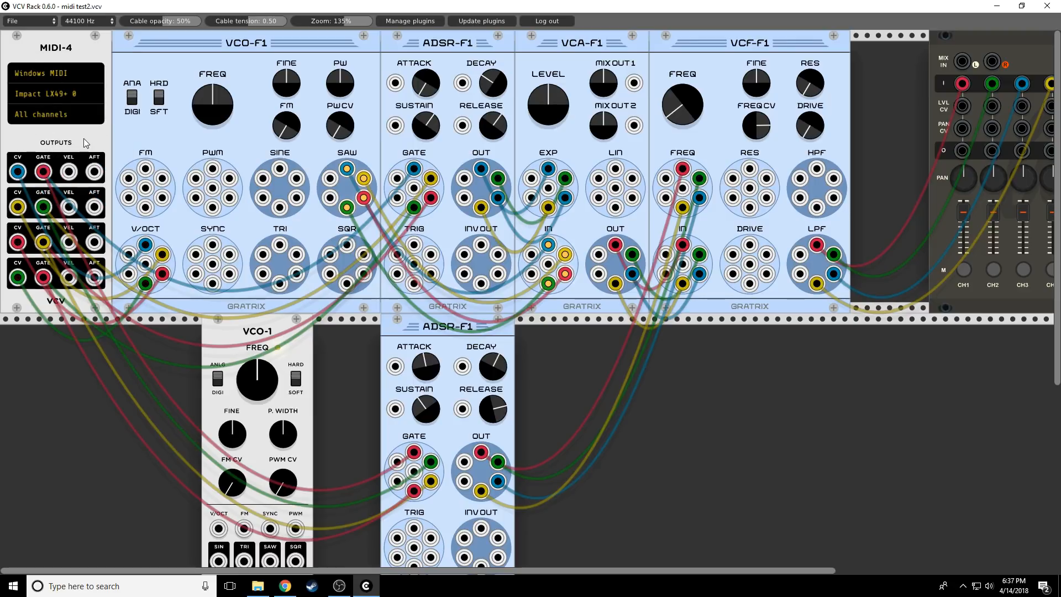
mouse_move(63, 147)
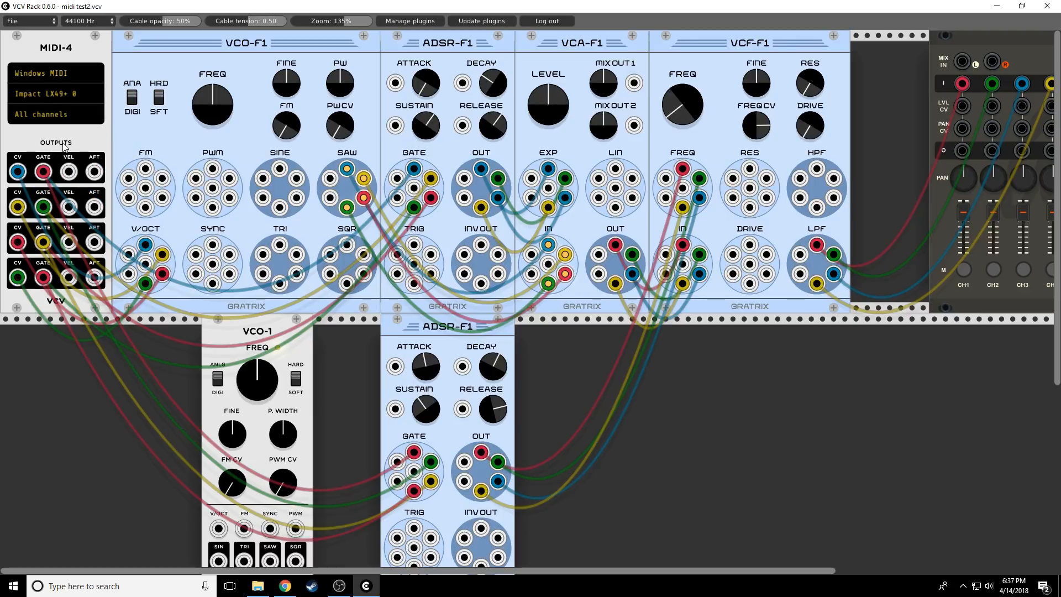
mouse_move(105, 136)
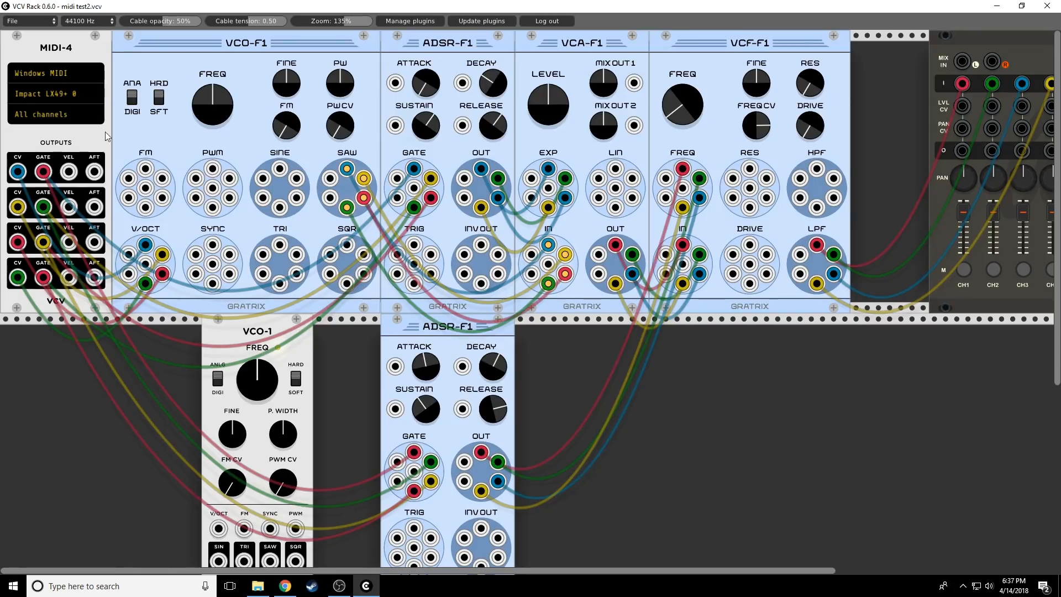
mouse_move(65, 143)
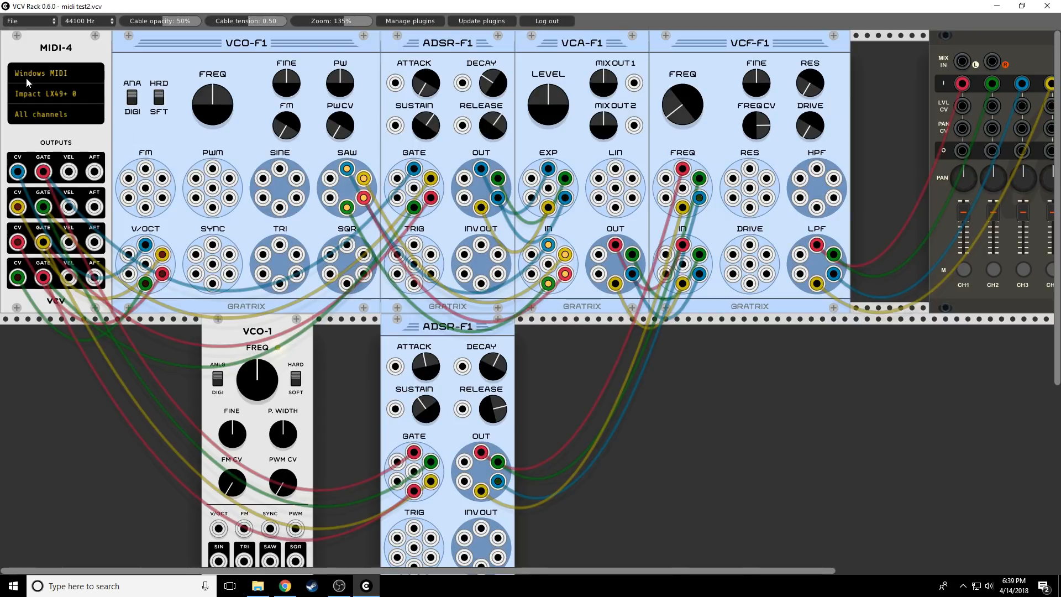
right_click(55, 47)
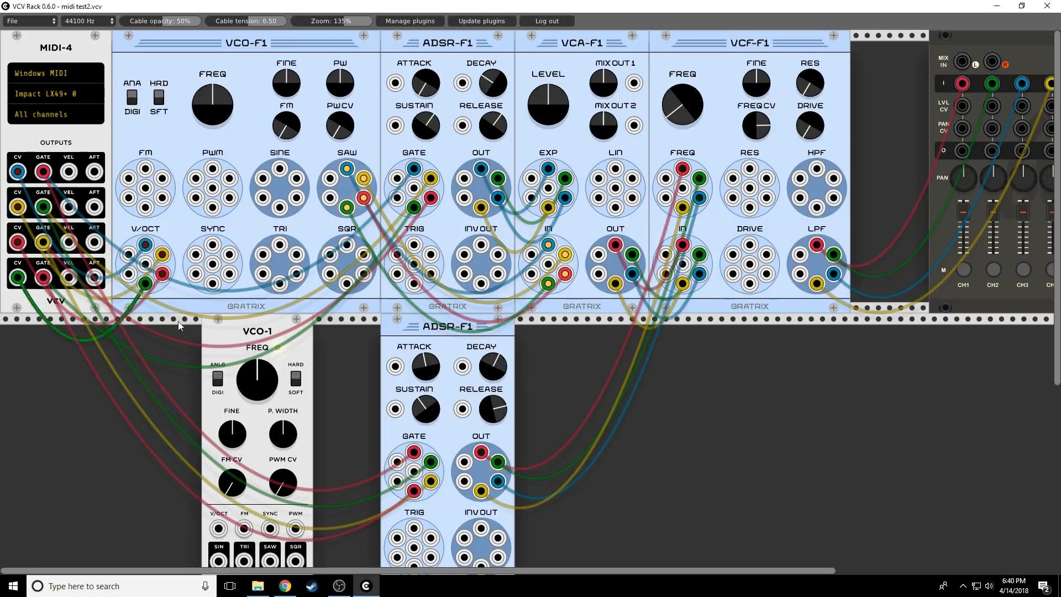
mouse_move(429, 152)
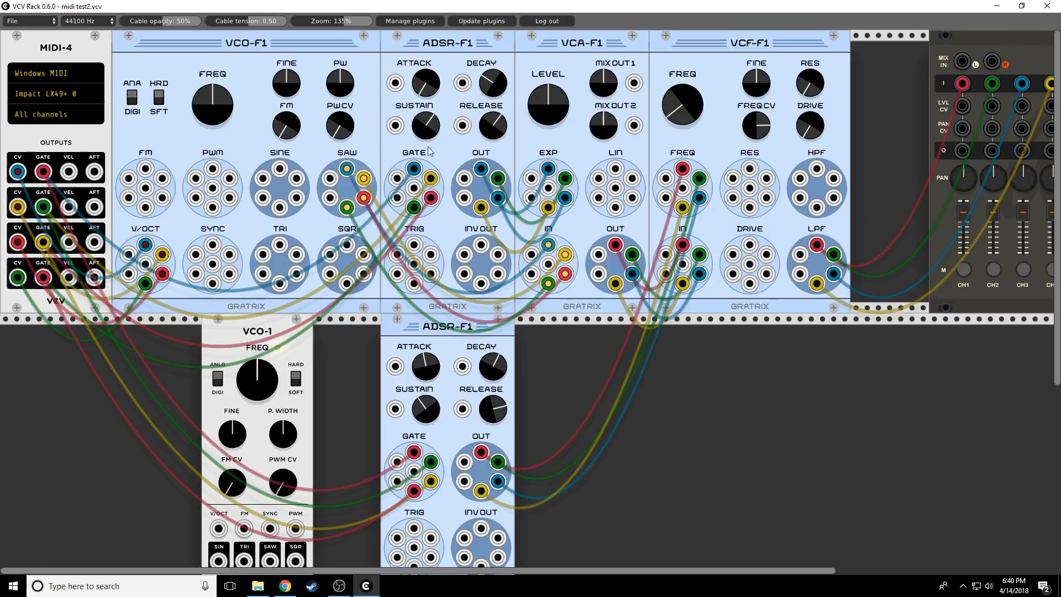
mouse_move(305, 213)
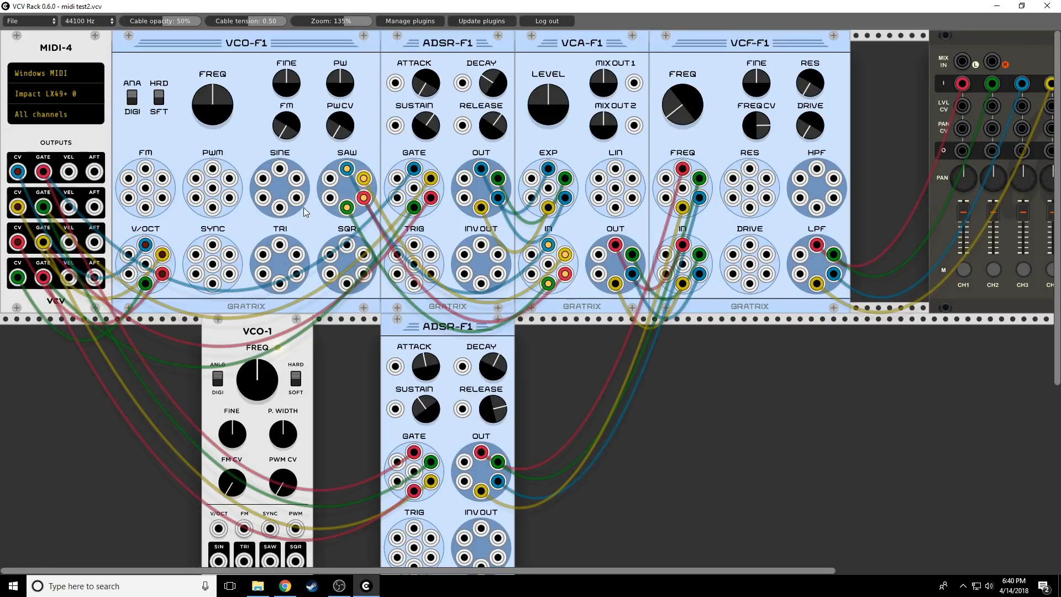
- Move the voice cables from the VCO-F1 SAW outputs to the SQR outputs
left_click_drag(346, 209, 548, 294)
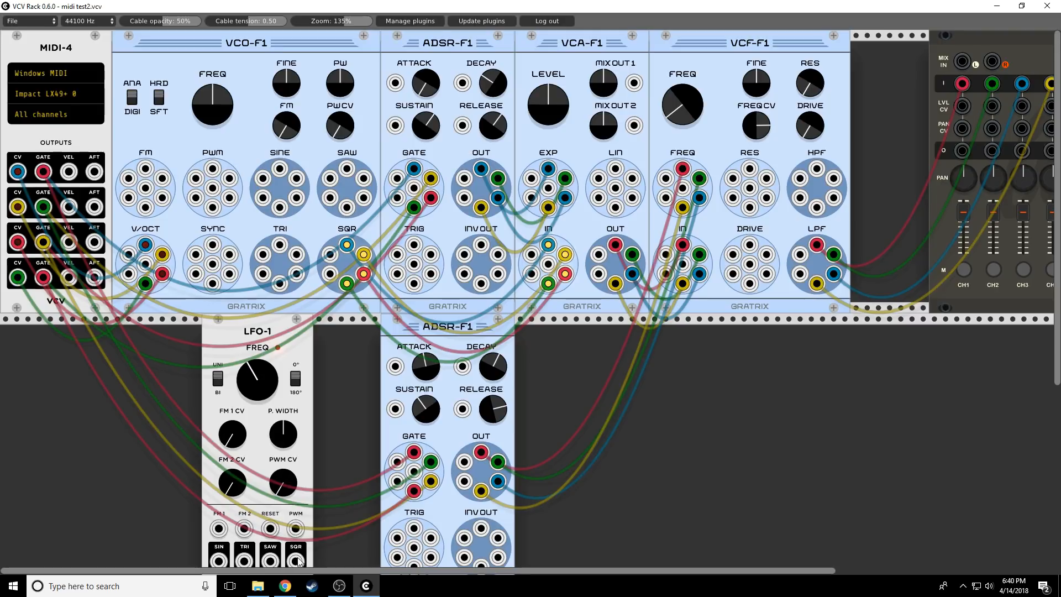
scroll("down", 3)
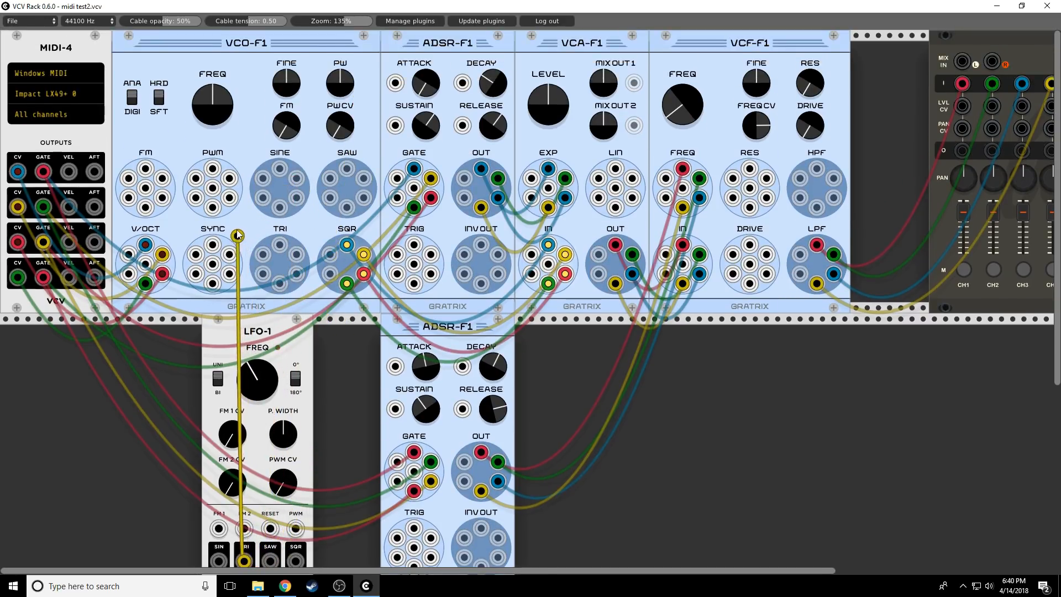
- Patch the LFO-1 triangle output into VCO-F1 PWM and adjust the LFO-1 frequency
left_click_drag(237, 234, 212, 188)
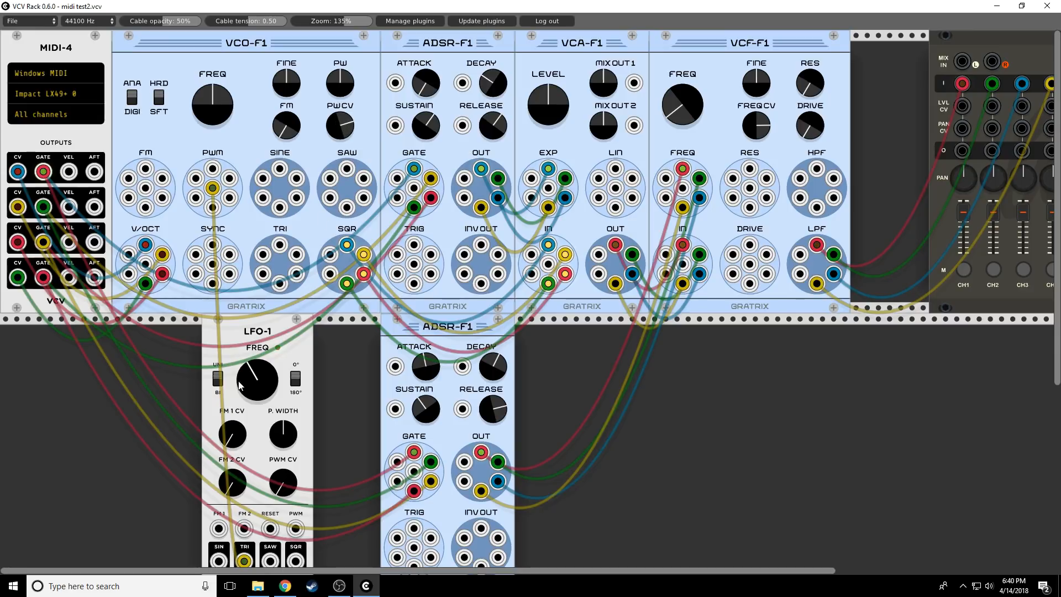
left_click_drag(255, 379, 261, 366)
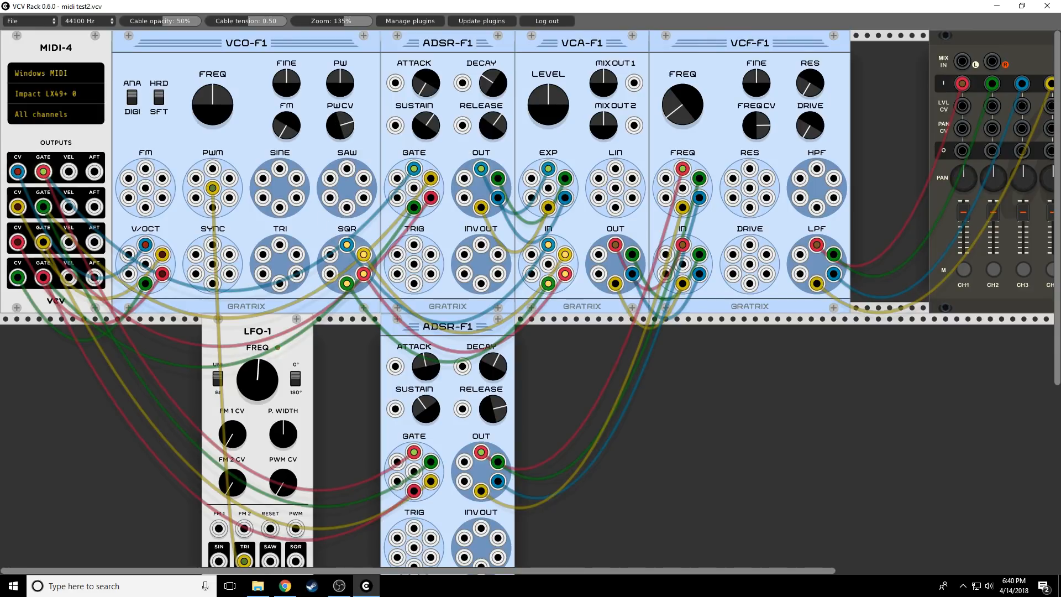
left_click_drag(256, 379, 255, 376)
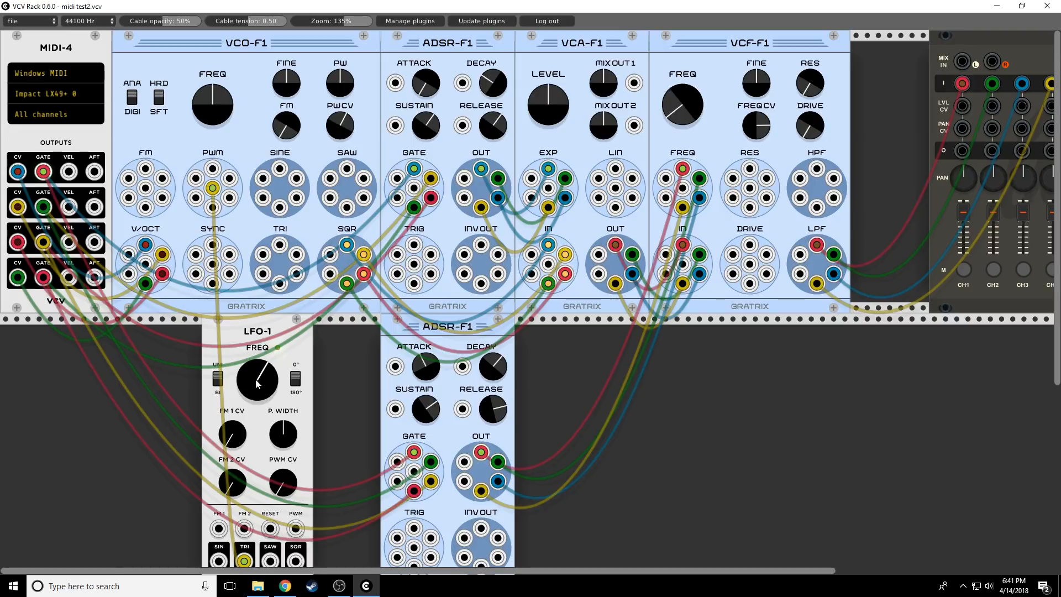
- Retune the LFO-1 FREQ knob to set the pulse-width modulation rate
left_click_drag(256, 379, 256, 366)
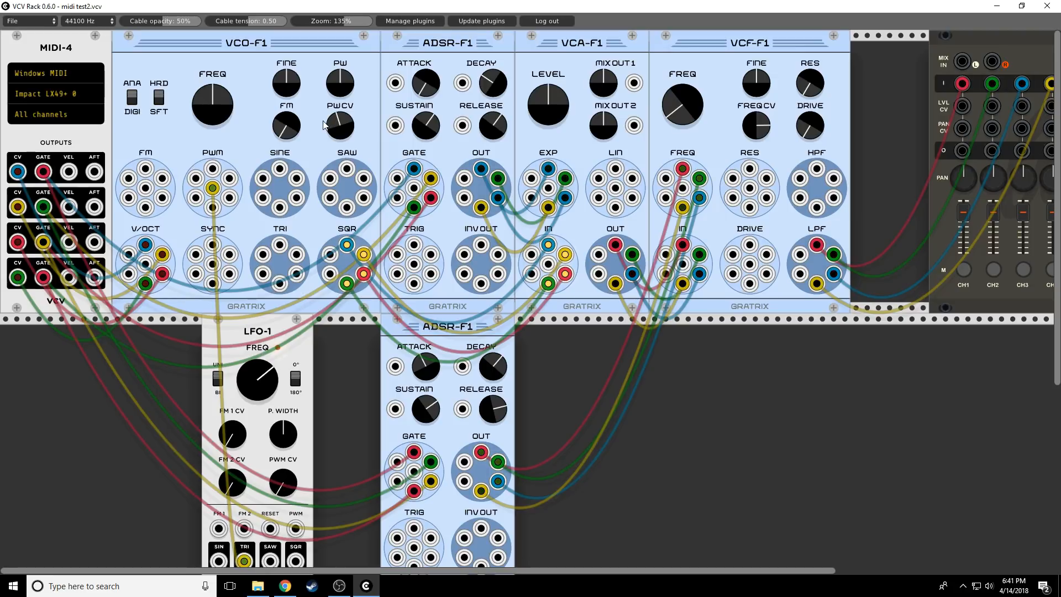
- Reconnect the LFO-1 triangle cable to another voice's jack in the VCO-F1 PWM cluster
left_click_drag(212, 188, 243, 560)
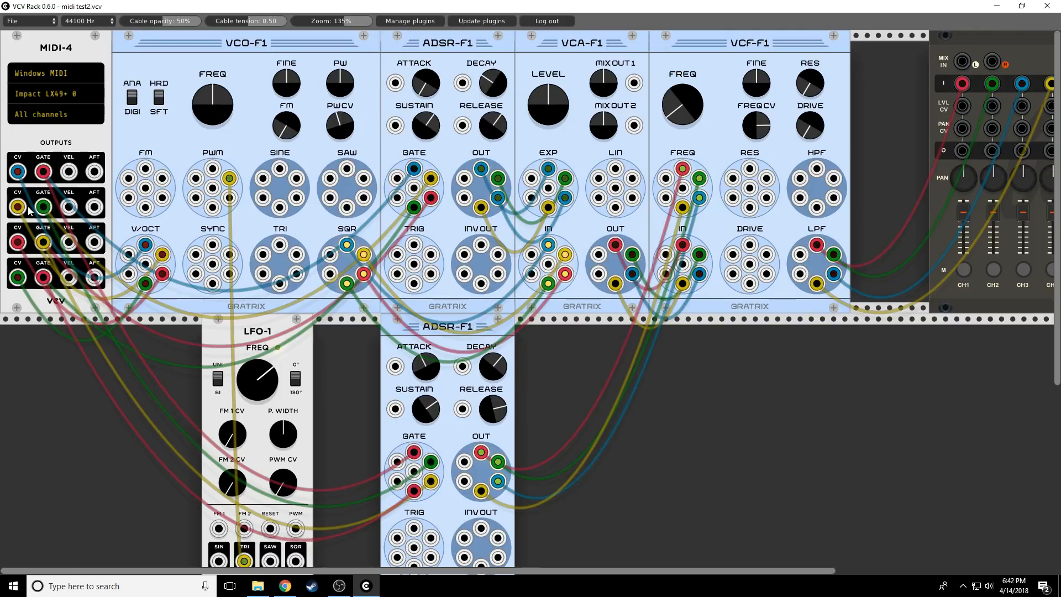
- Bring up MIDI-4's context menu showing the polyphony mode options
right_click(54, 48)
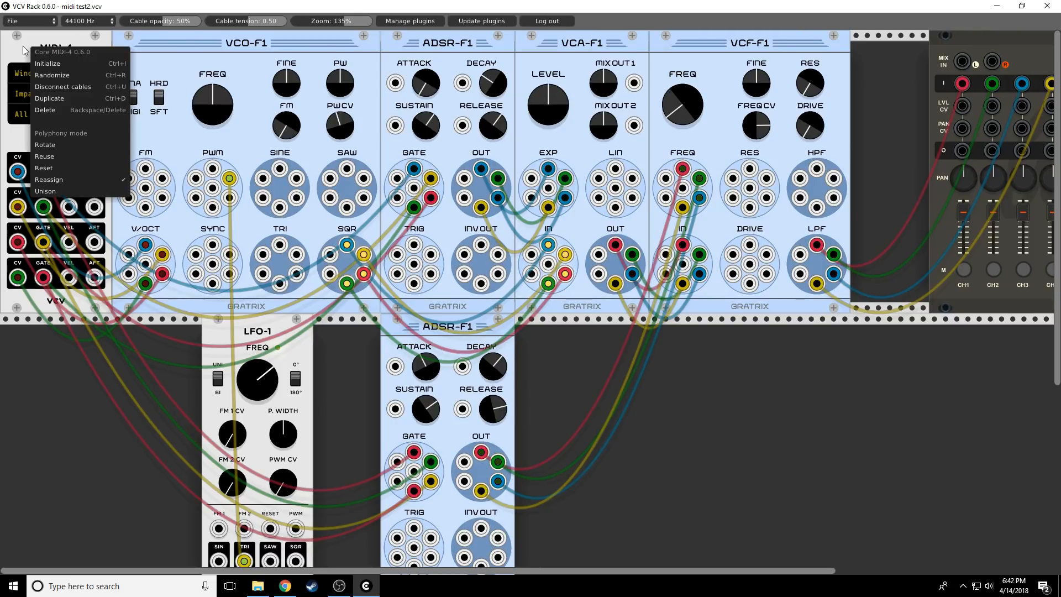
mouse_move(43, 168)
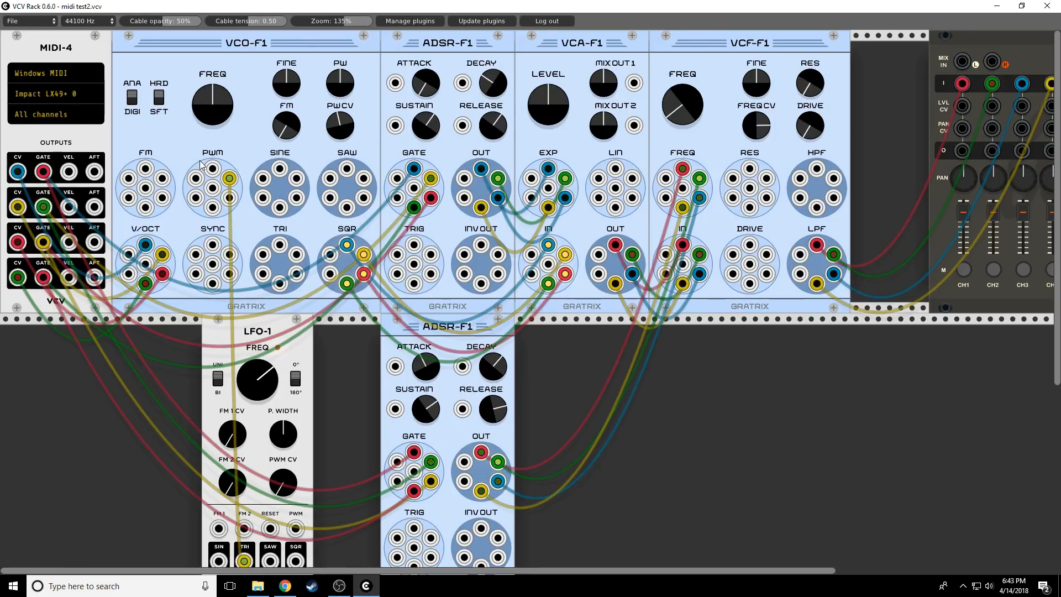
mouse_move(116, 42)
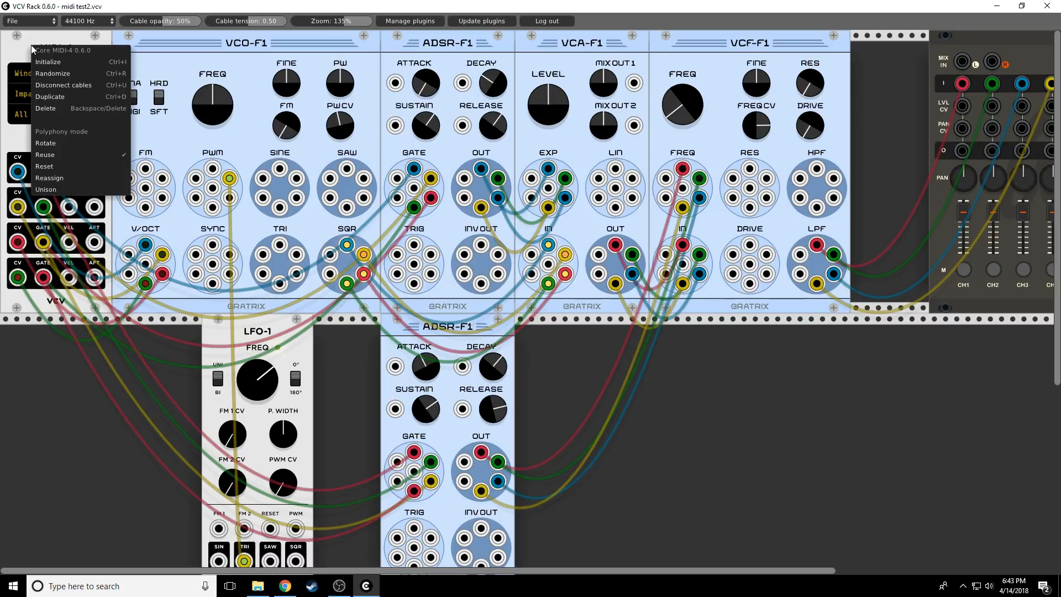
mouse_move(45, 142)
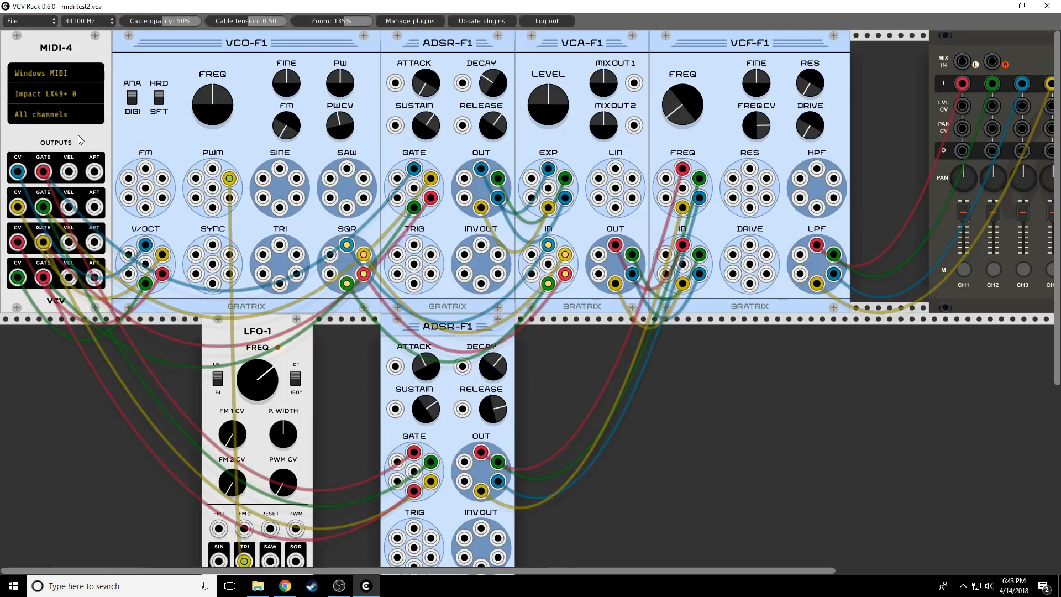
mouse_move(36, 51)
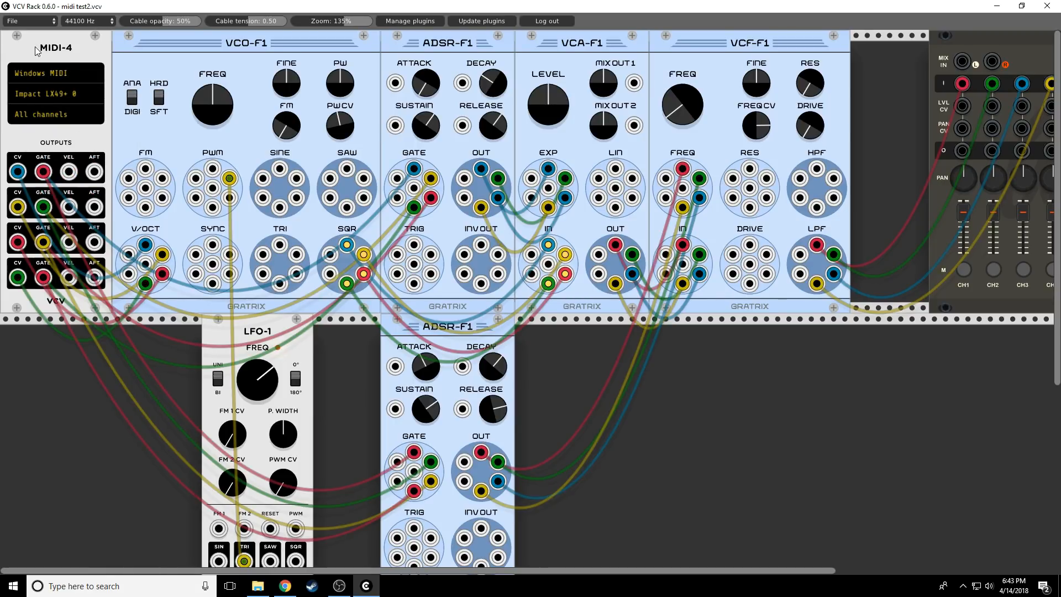
right_click(55, 48)
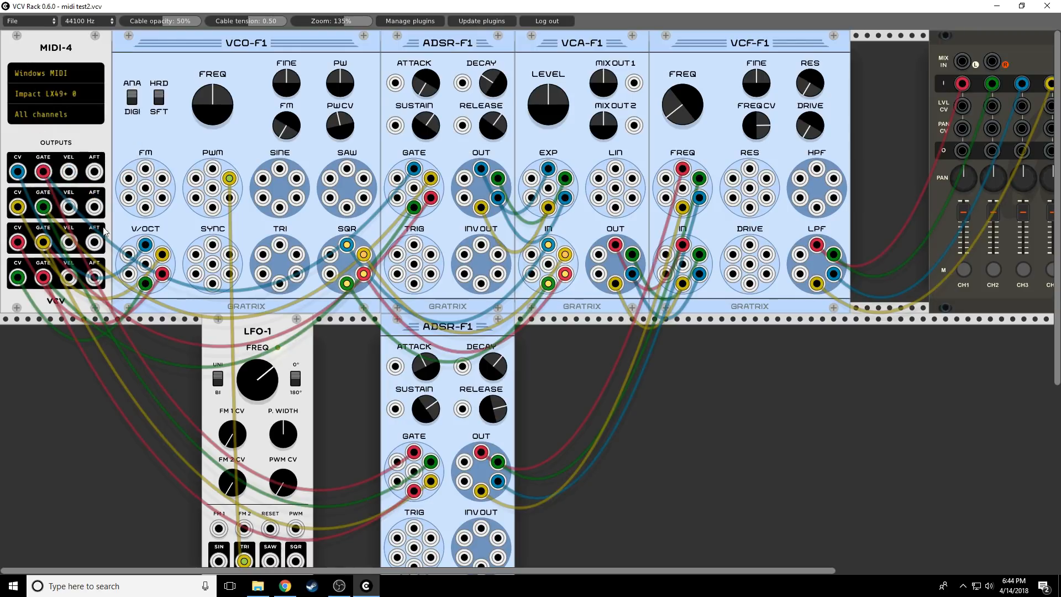
mouse_move(97, 121)
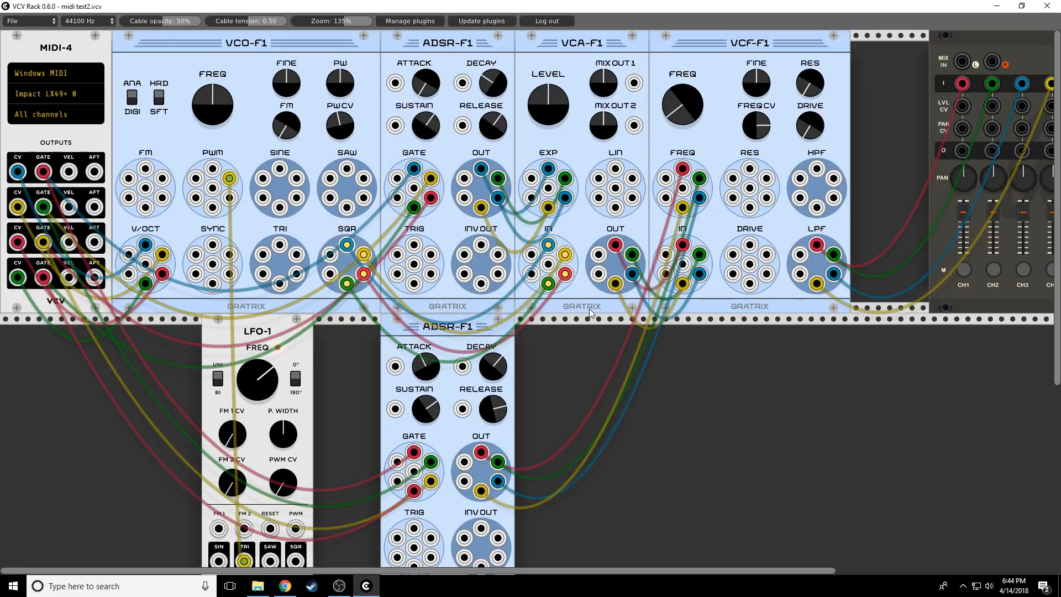
mouse_move(557, 347)
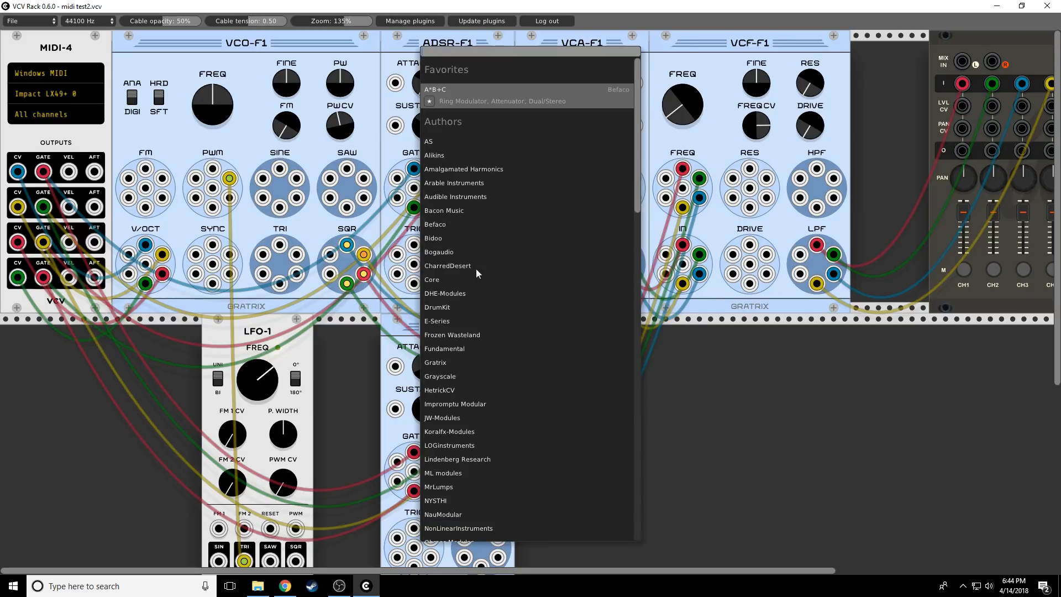
- Insert the MIDI-CC module from the Core list into the rack below MIDI-4
left_click(431, 279)
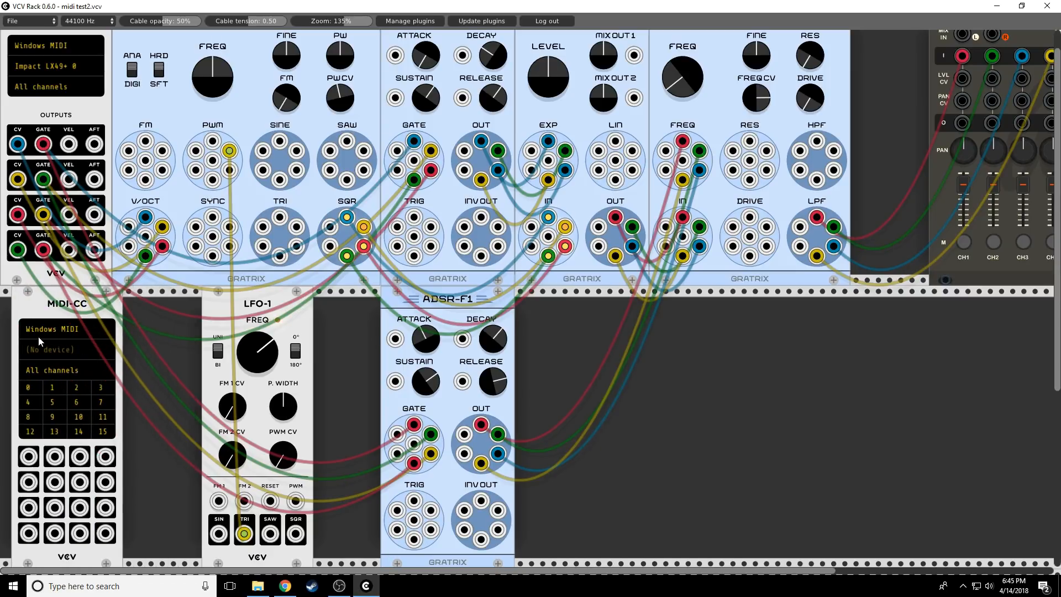
- Delete the MIDI-CC module via its context menu
right_click(37, 342)
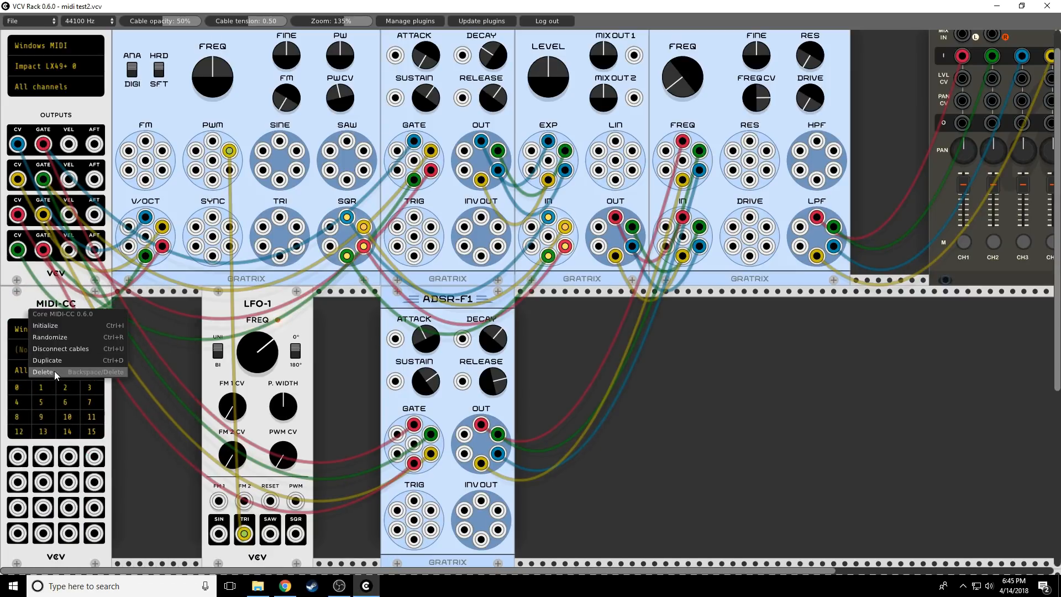
left_click(42, 371)
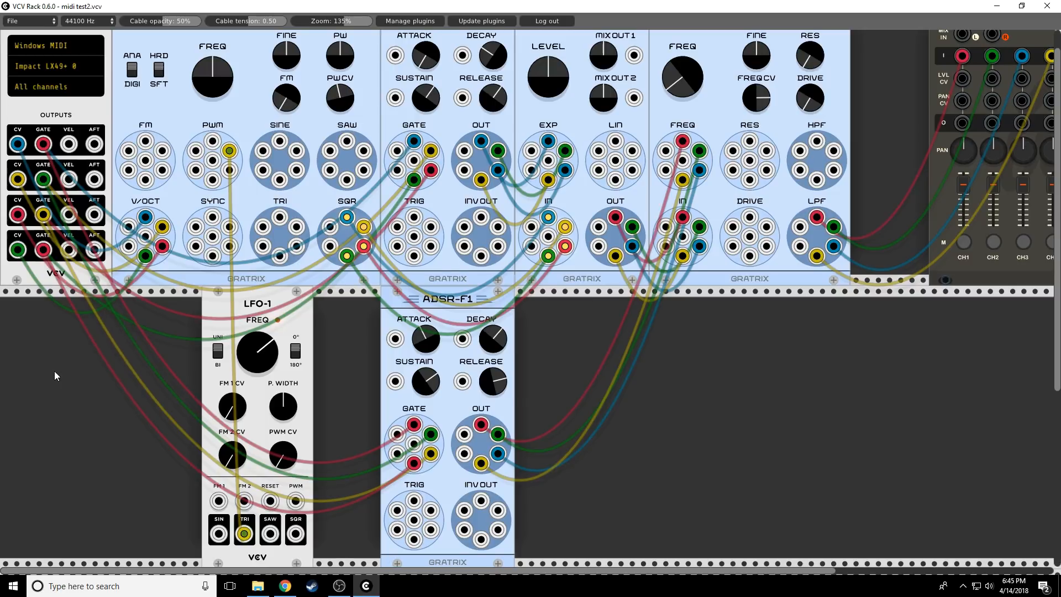
mouse_move(918, 246)
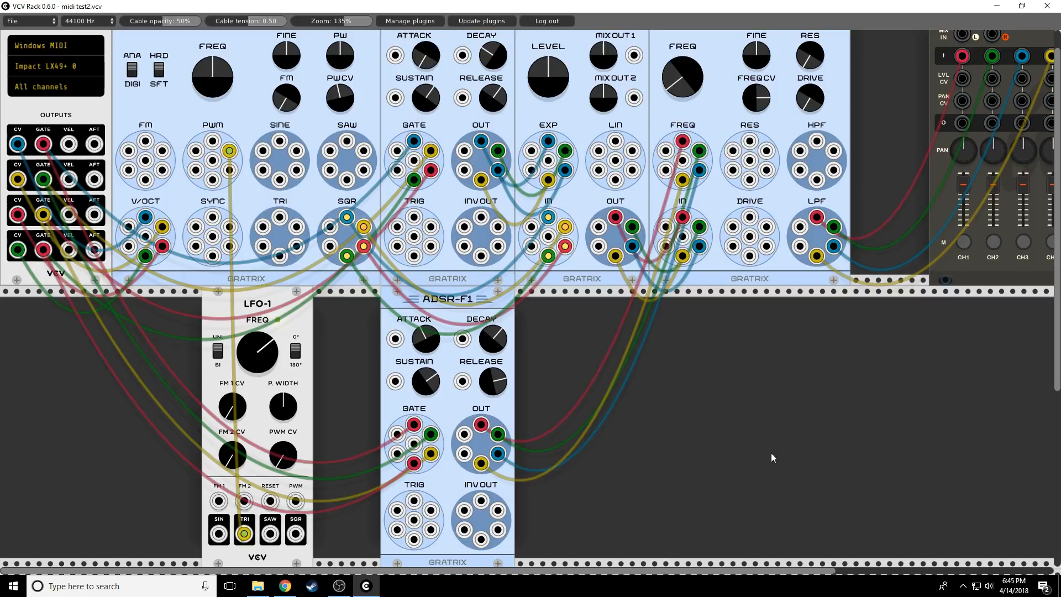
mouse_move(748, 467)
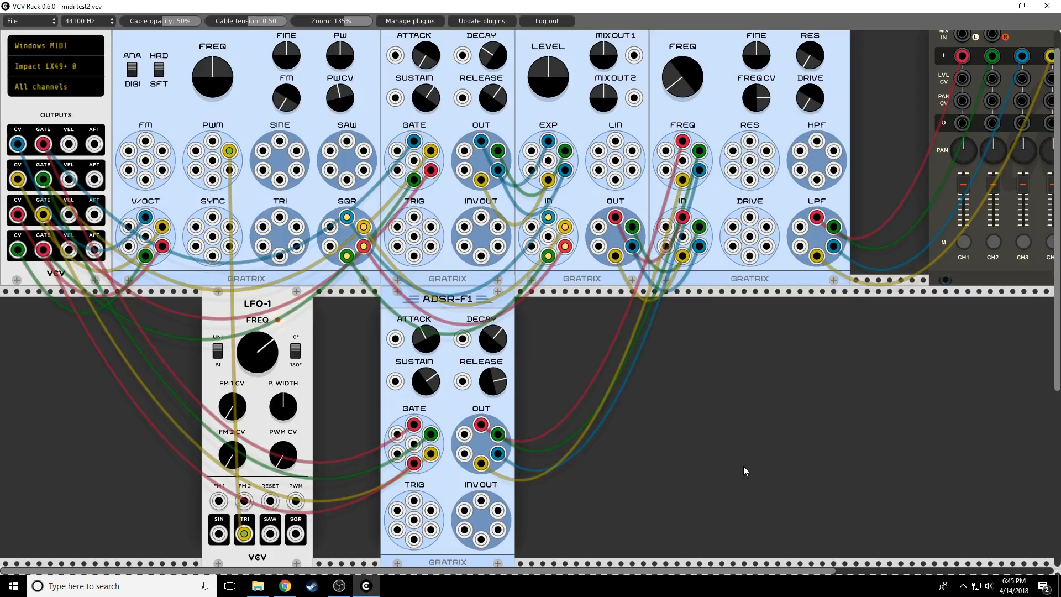
mouse_move(560, 573)
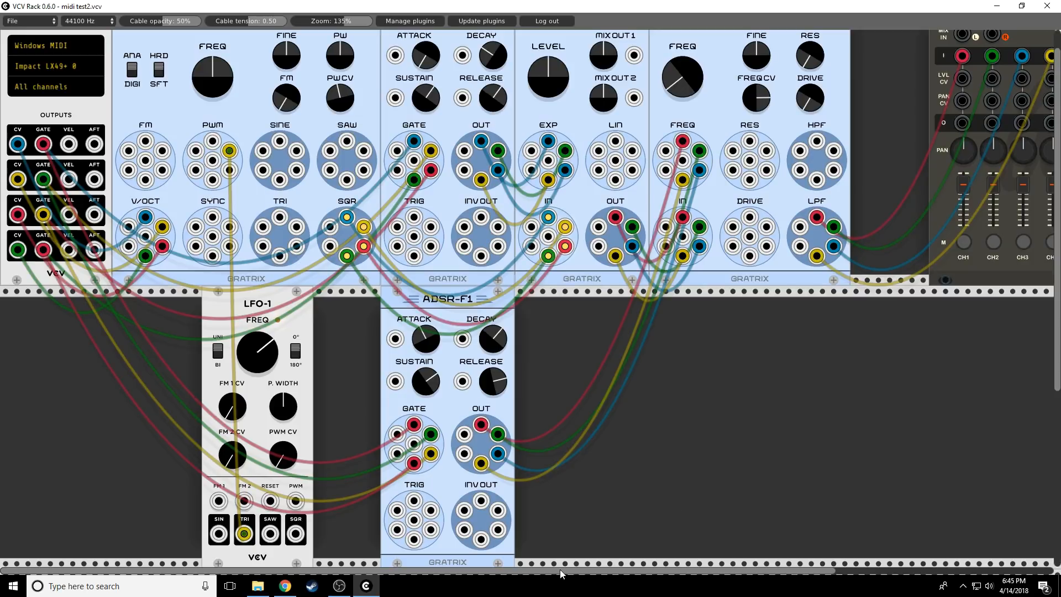